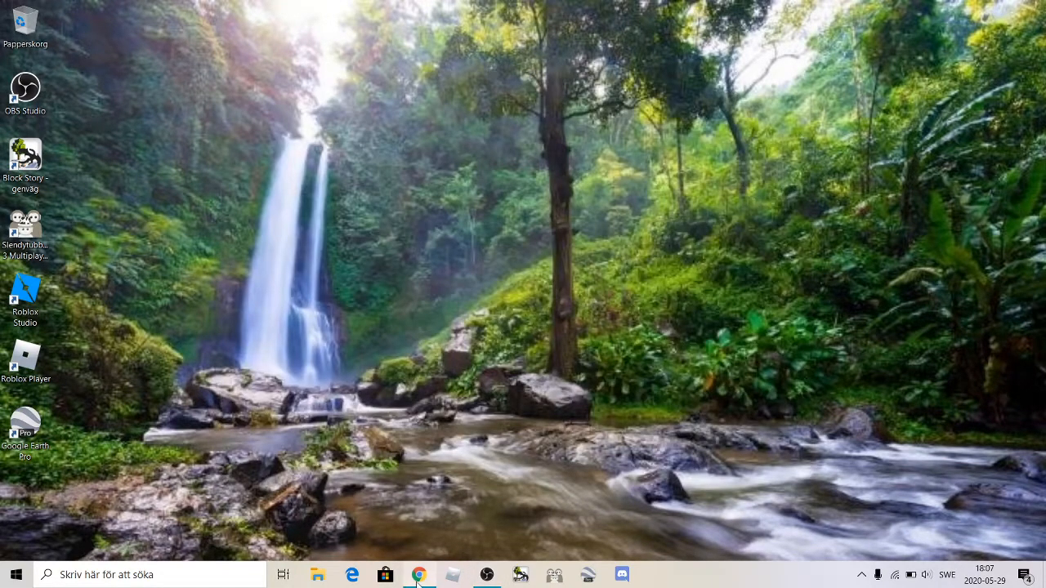
- Switch to the Chrome window showing the channel's Kanalkommentarer page
click(419, 574)
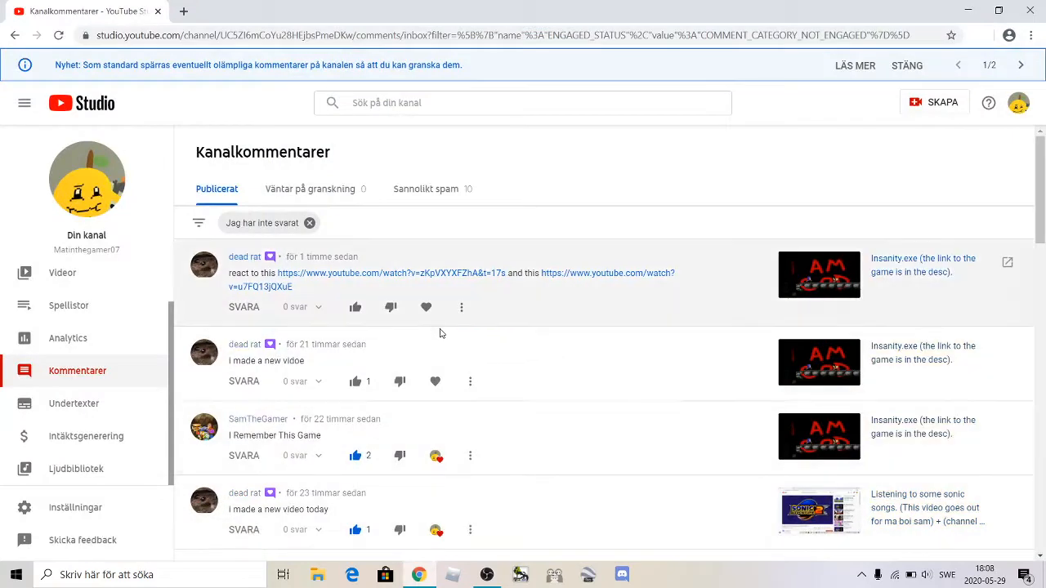
mouse_move(322, 327)
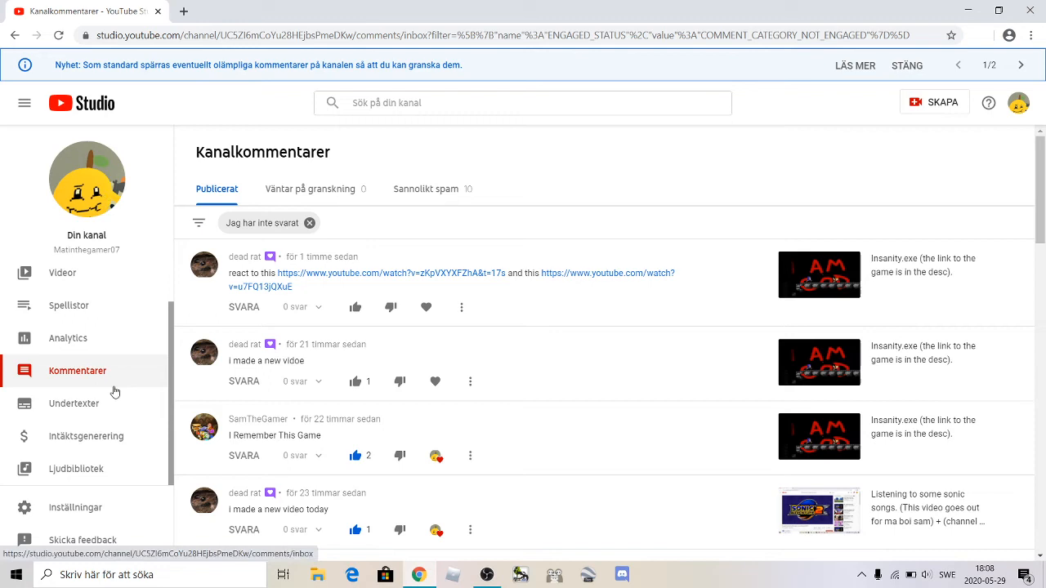
mouse_move(57, 378)
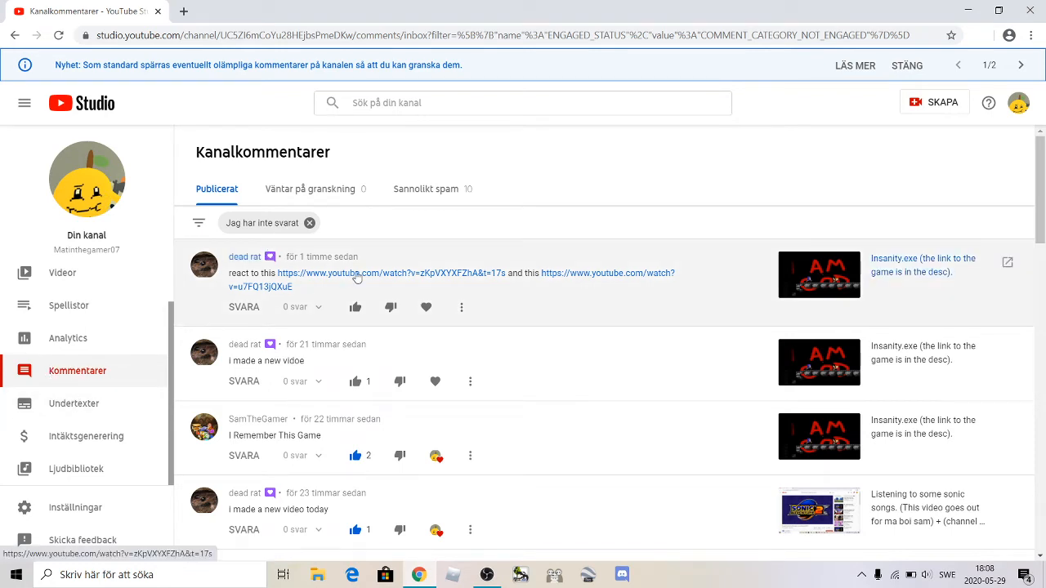
- Open the comment's first link and let 'First flight Ratcopter' play to the end
click(390, 273)
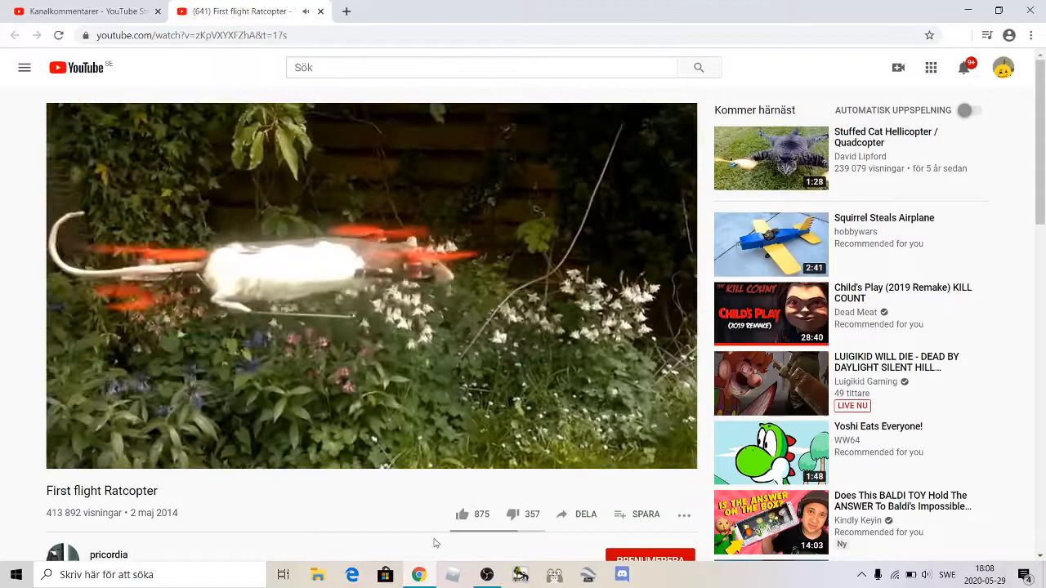
click(419, 575)
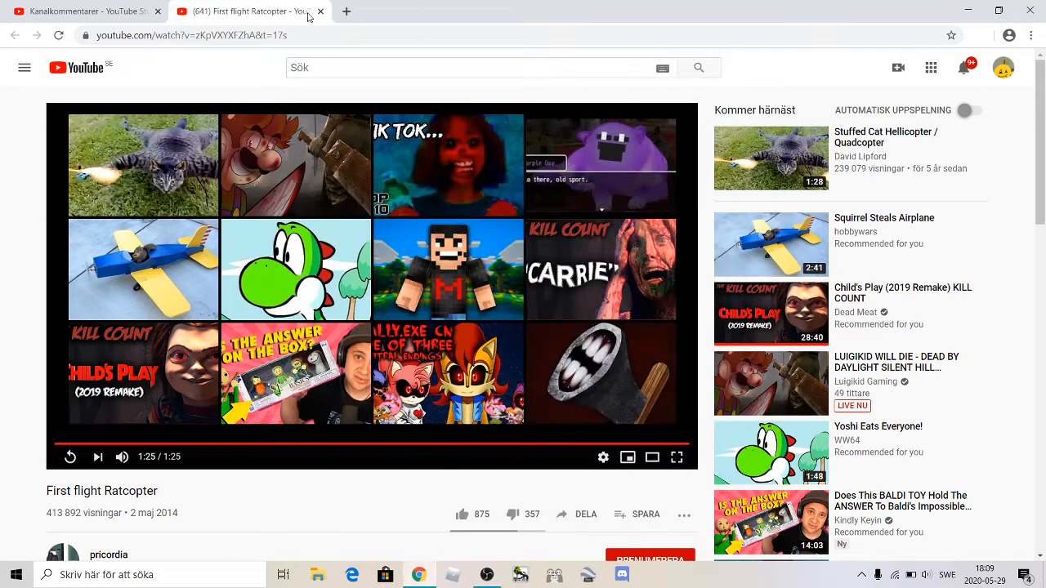
- Close the Ratcopter tab and open the comment's second link, 'a real viking burp'
click(82, 10)
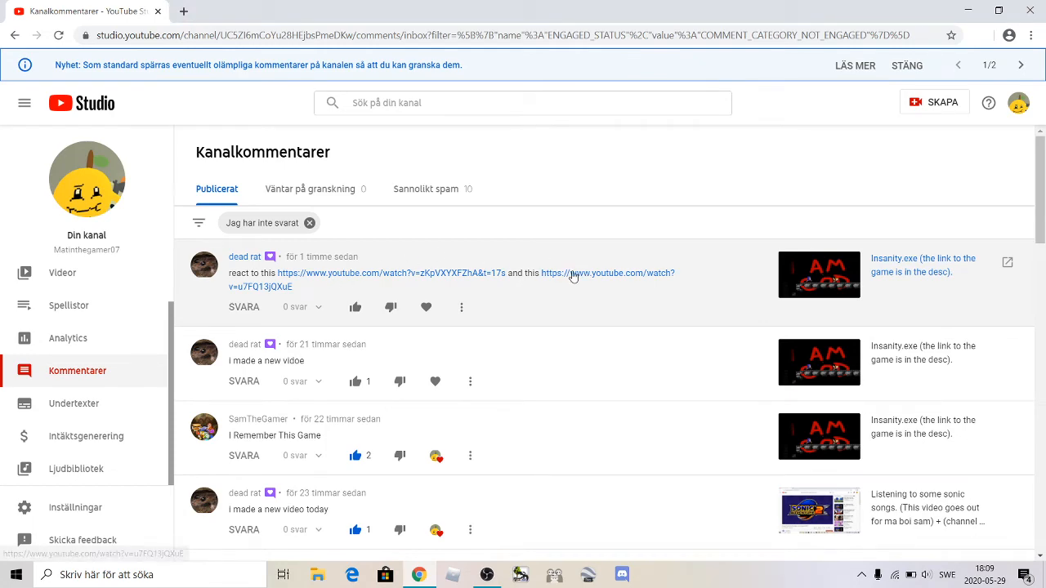
click(608, 273)
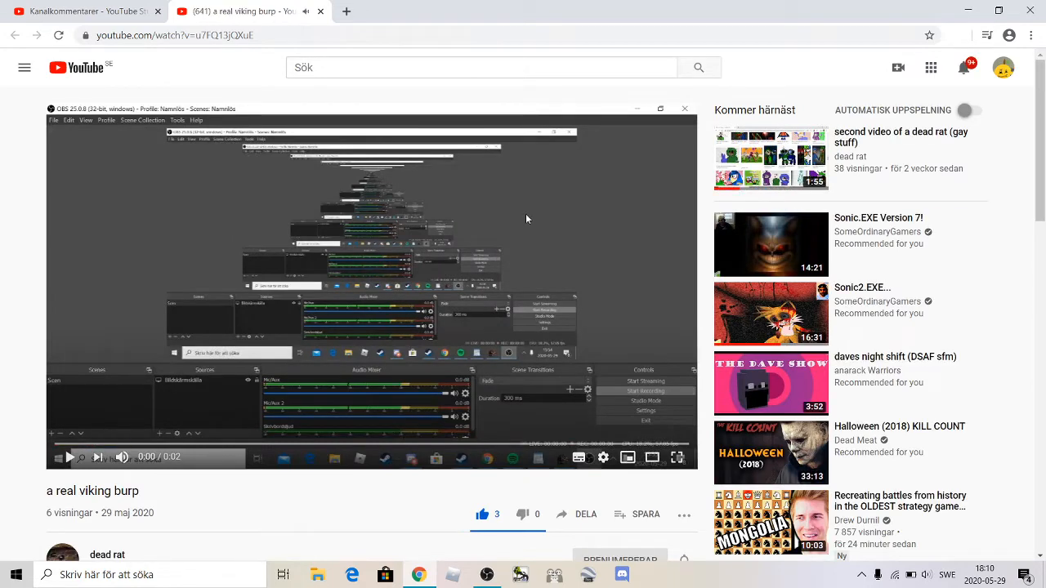
- Start the 'a real viking burp' video and let it play through
scroll(down, 3)
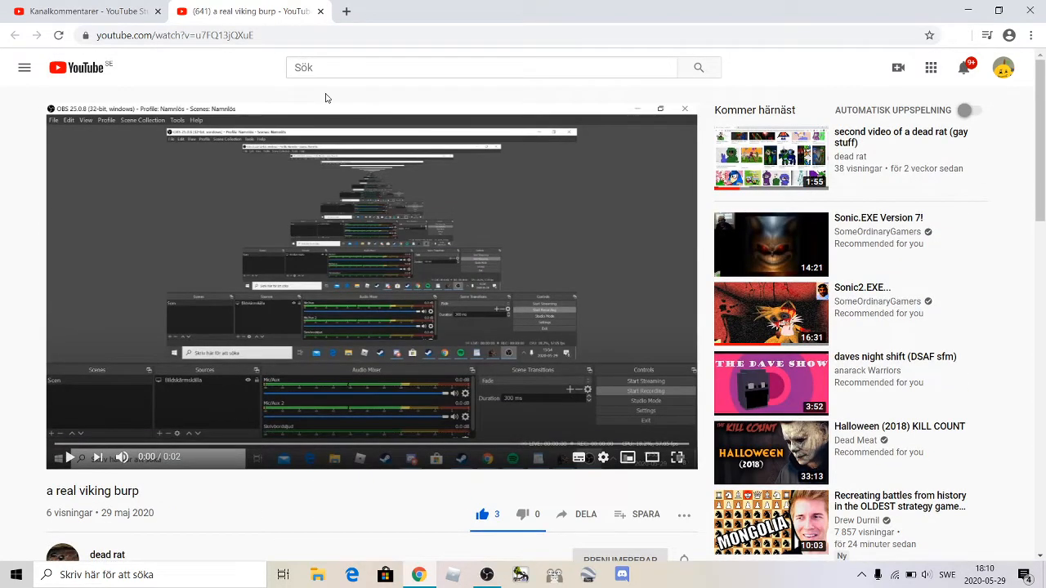
click(69, 456)
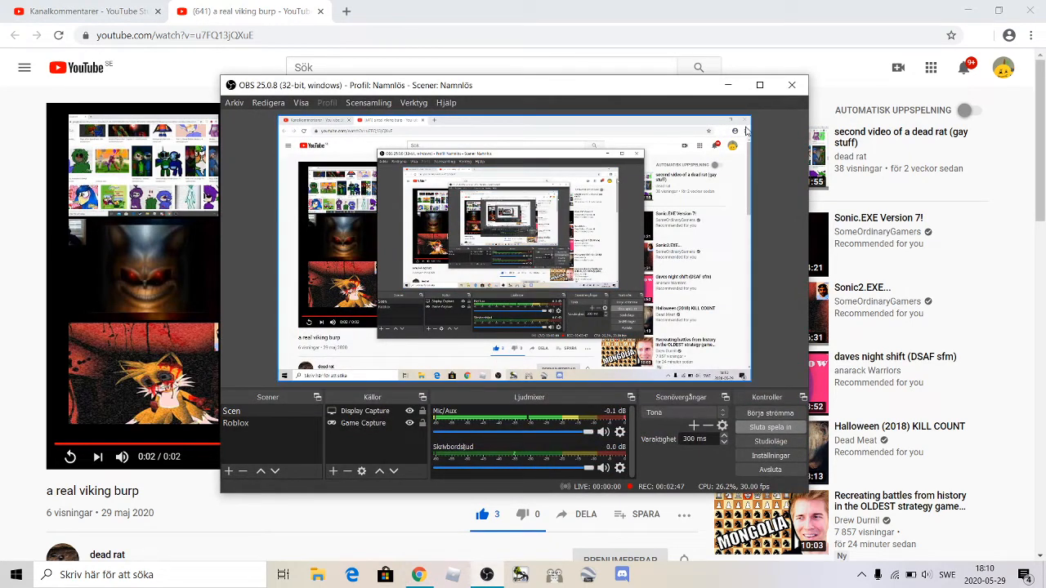
mouse_move(727, 85)
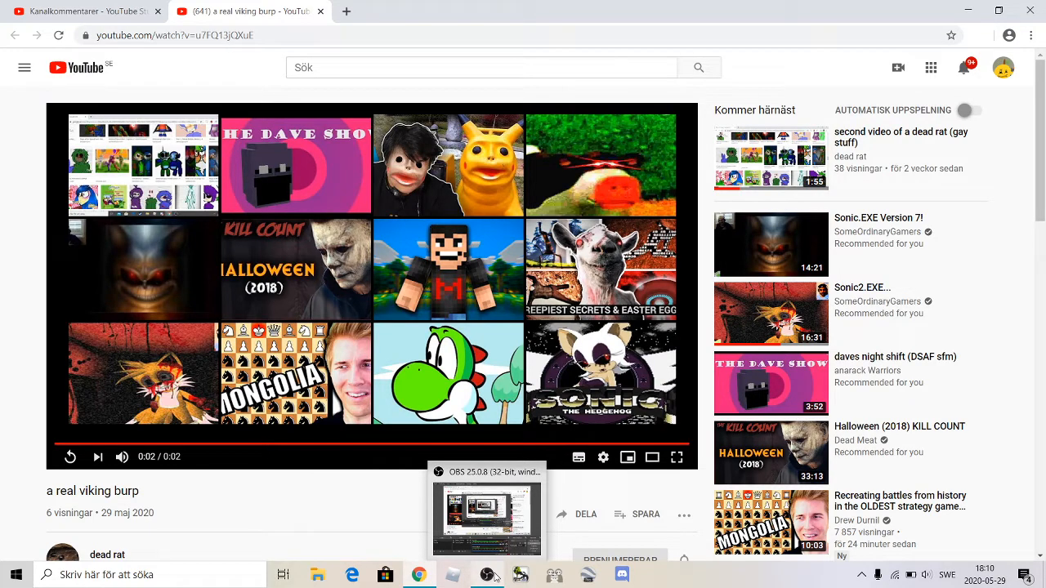
- Restore the OBS Studio window from the taskbar with recording still running
click(486, 519)
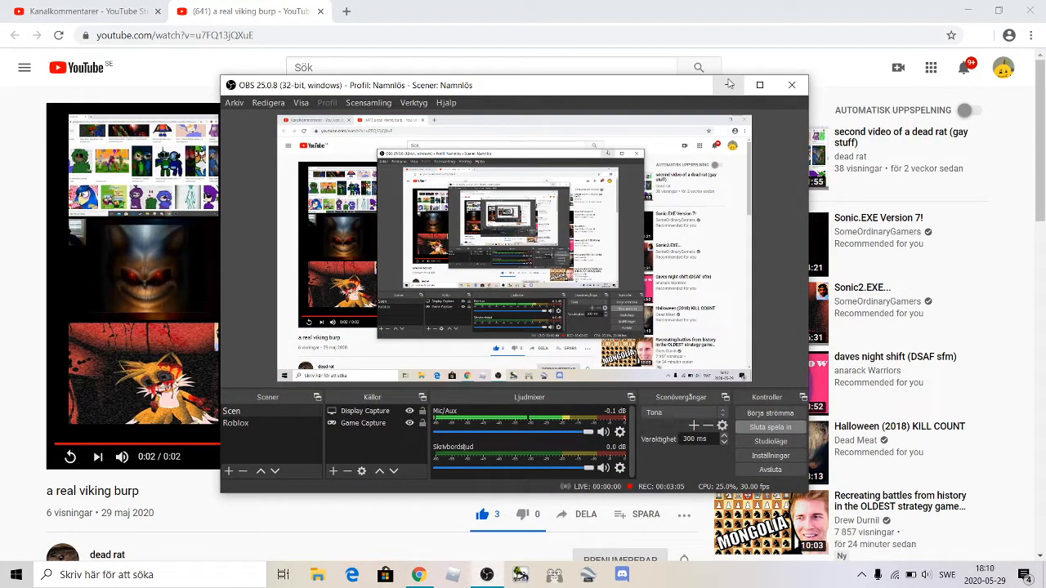